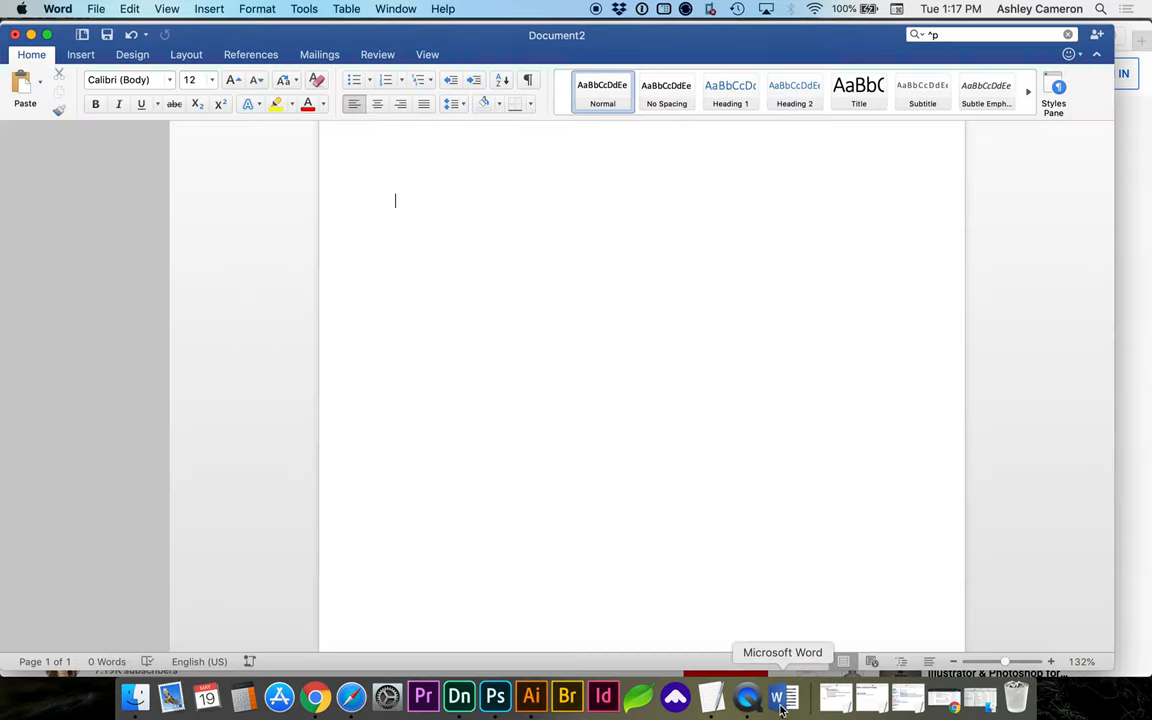
mouse_move(424, 252)
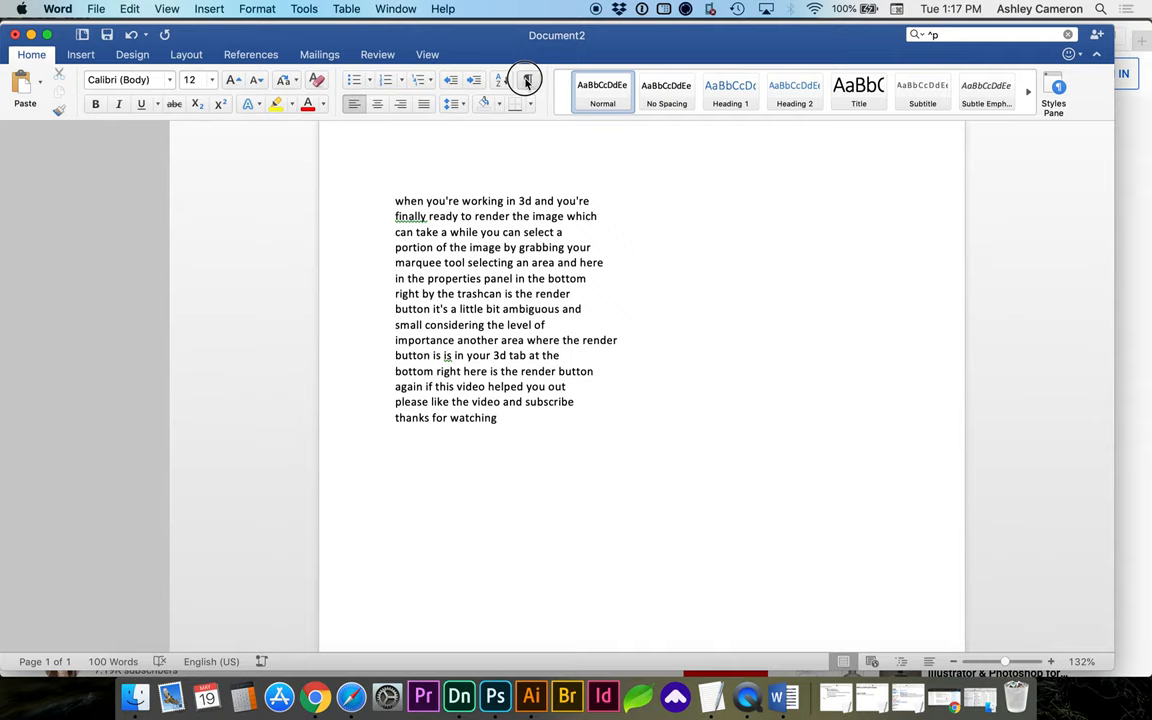
Show paragraph marks so each line of the pasted transcript ends with a visible ¶
left_click(526, 80)
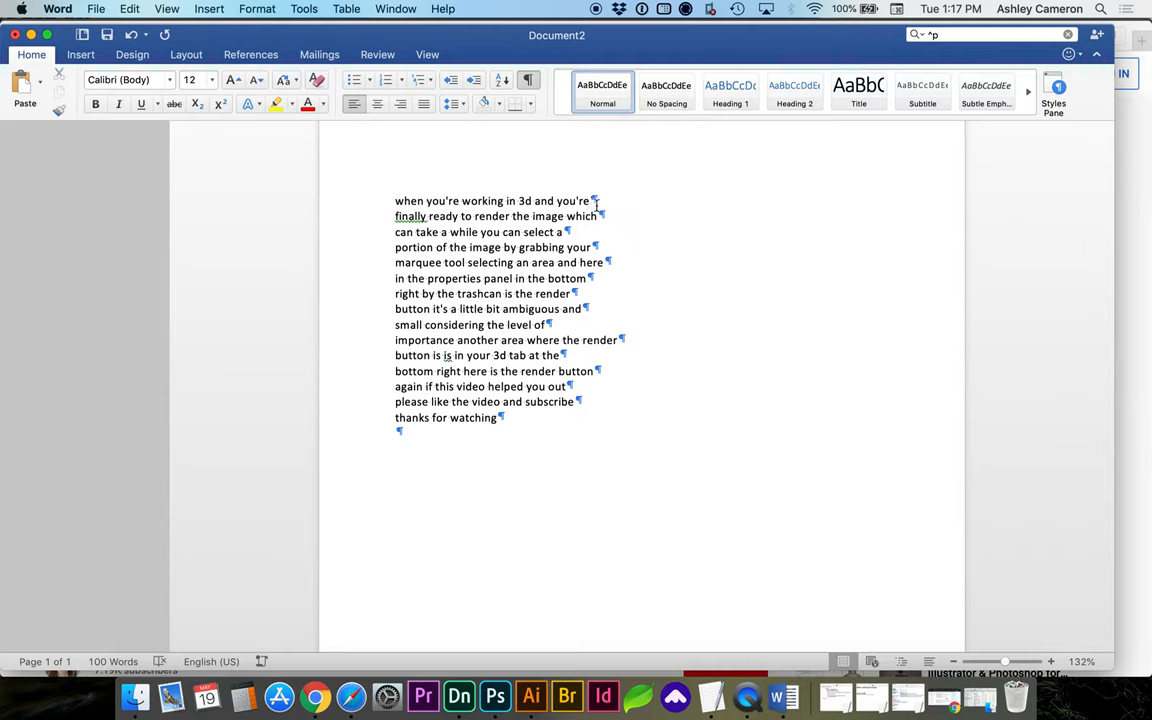
Replace every ^p paragraph mark with a space, merging the transcript into one wrapped paragraph
left_click(128, 8)
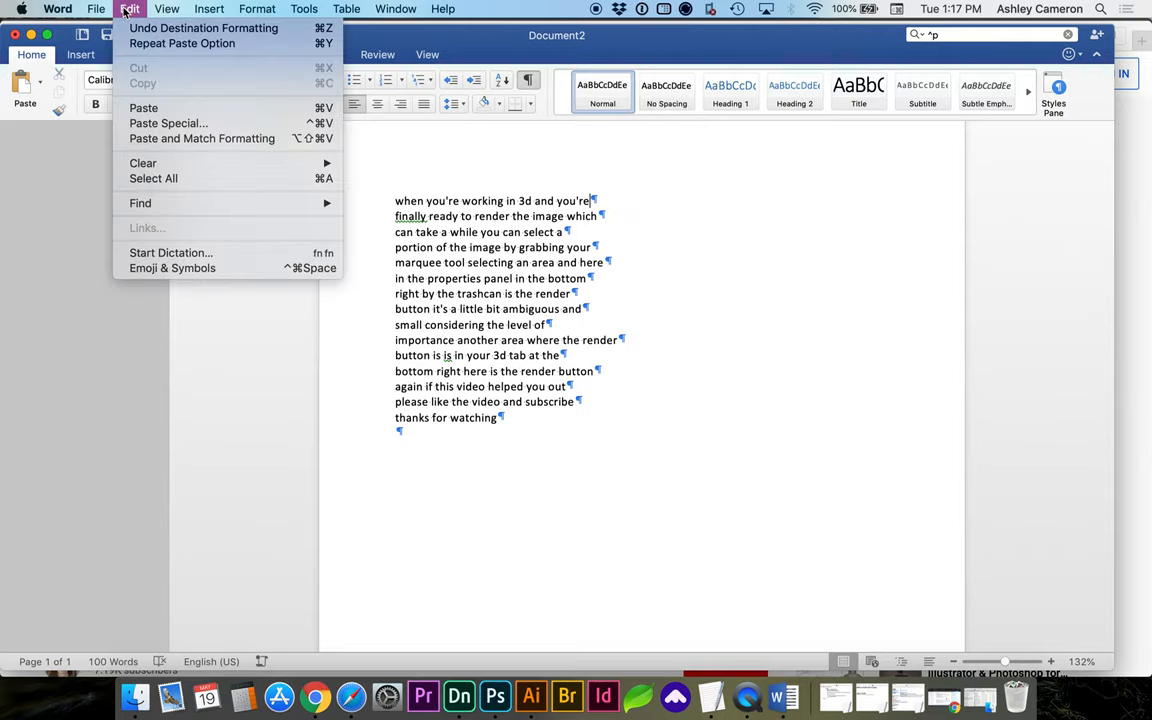
mouse_move(140, 204)
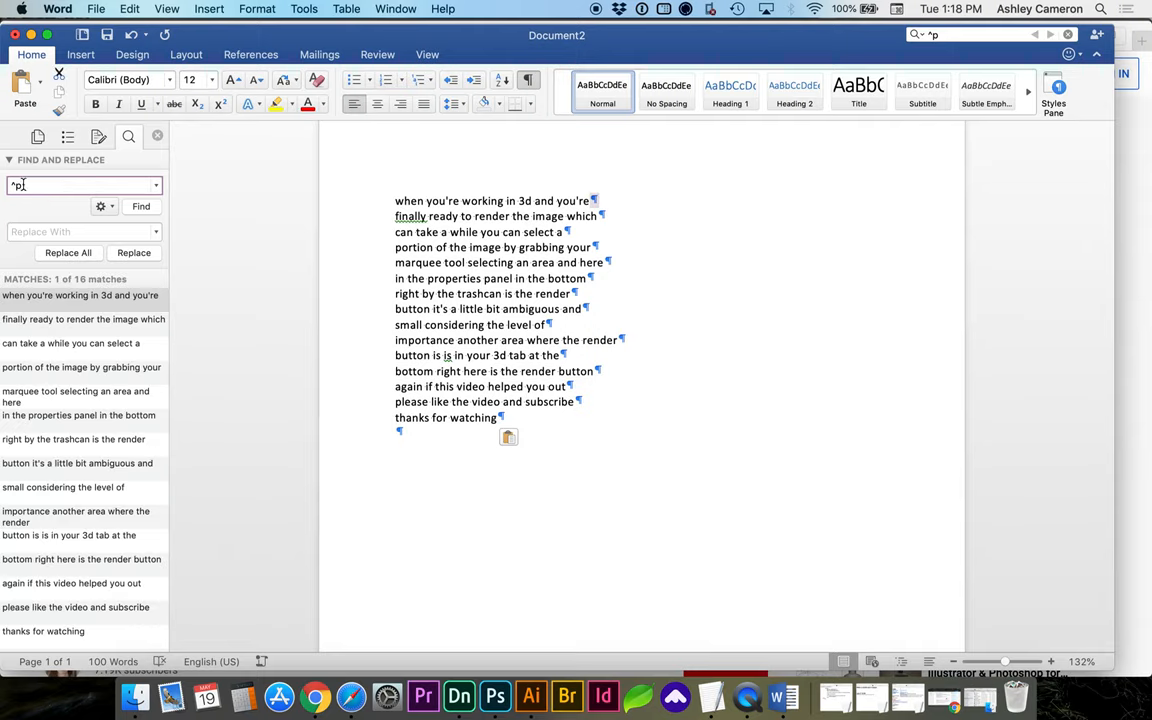
left_click(80, 232)
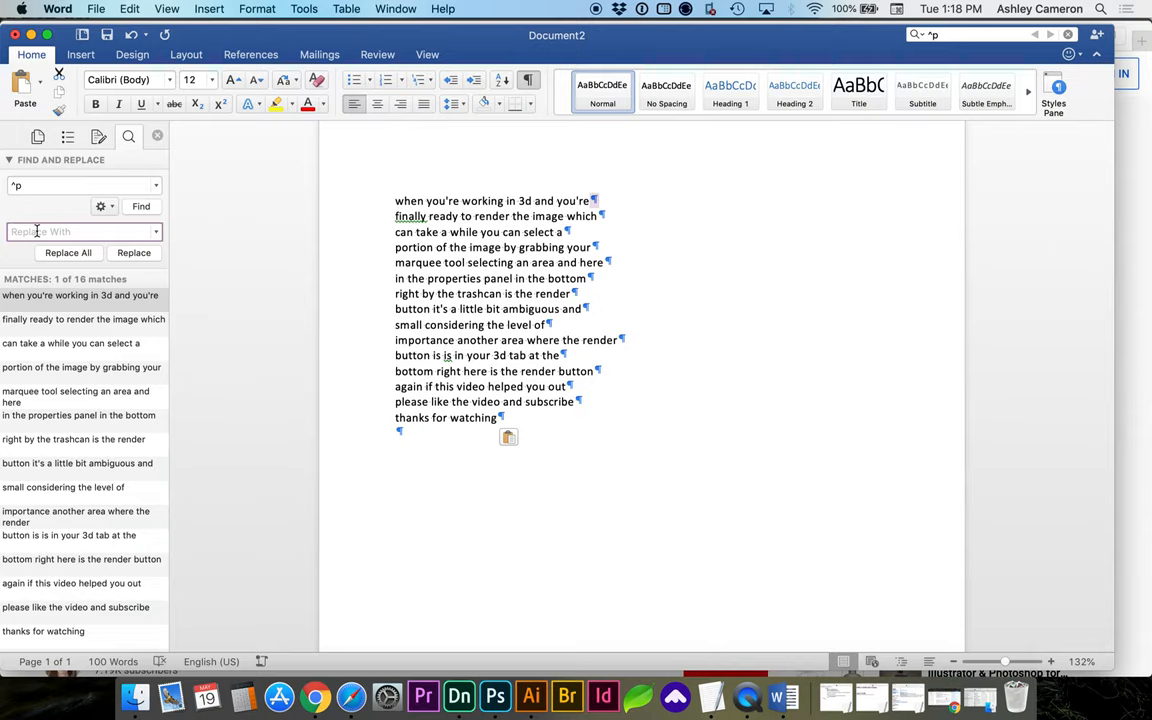
left_click(80, 232)
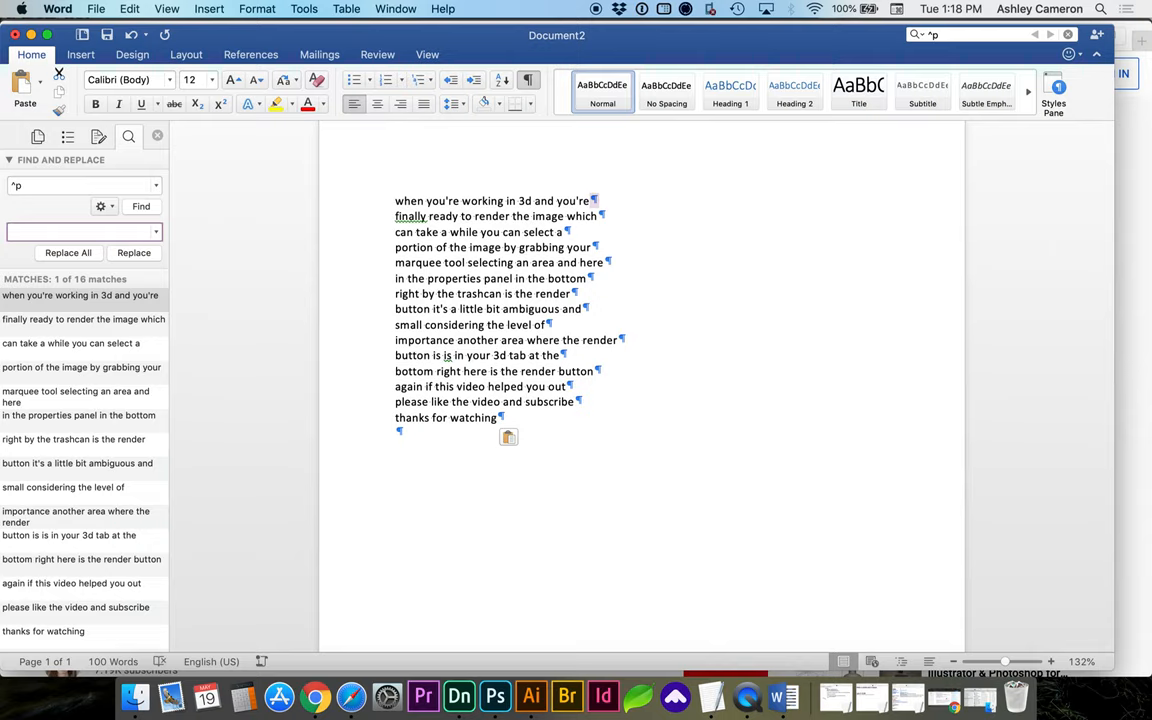
left_click(68, 252)
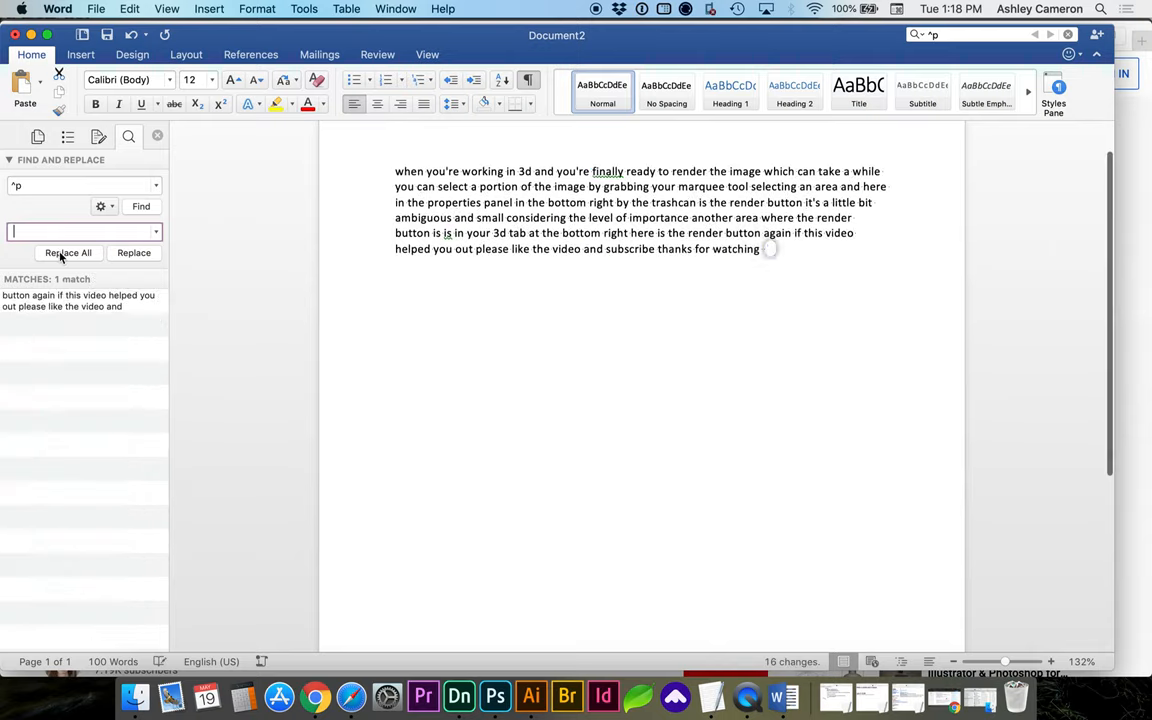
left_click(68, 252)
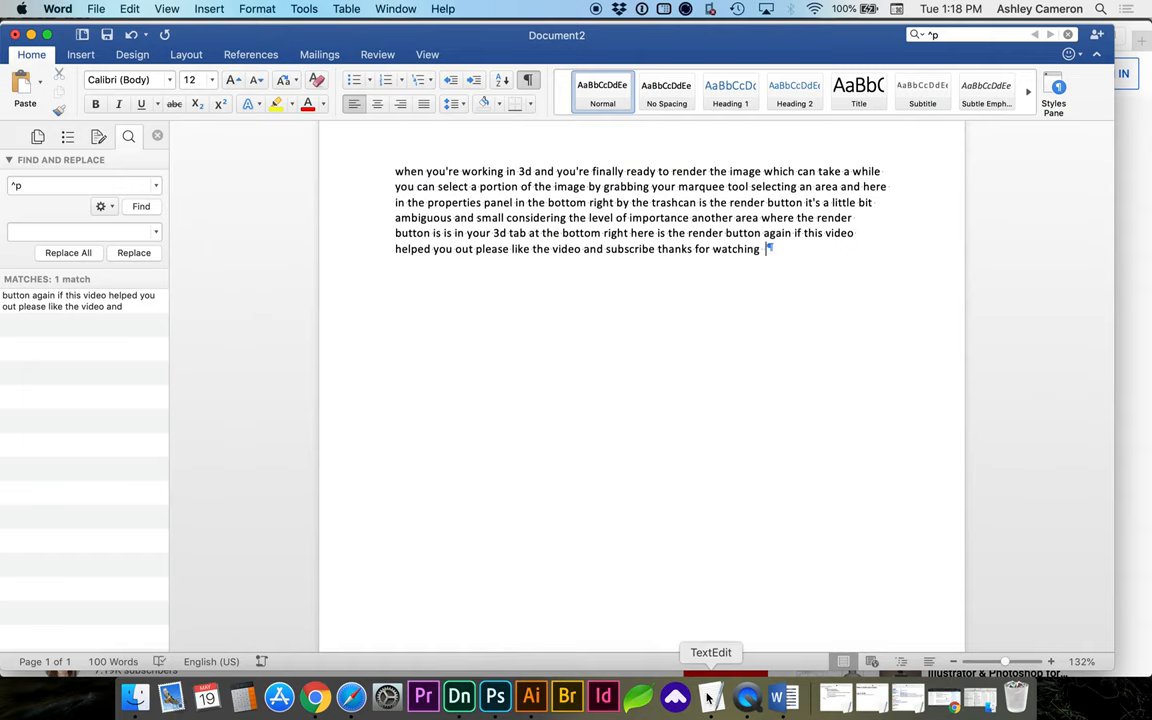
Switch to TextEdit's transcript document and reach its Edit commands
left_click(712, 696)
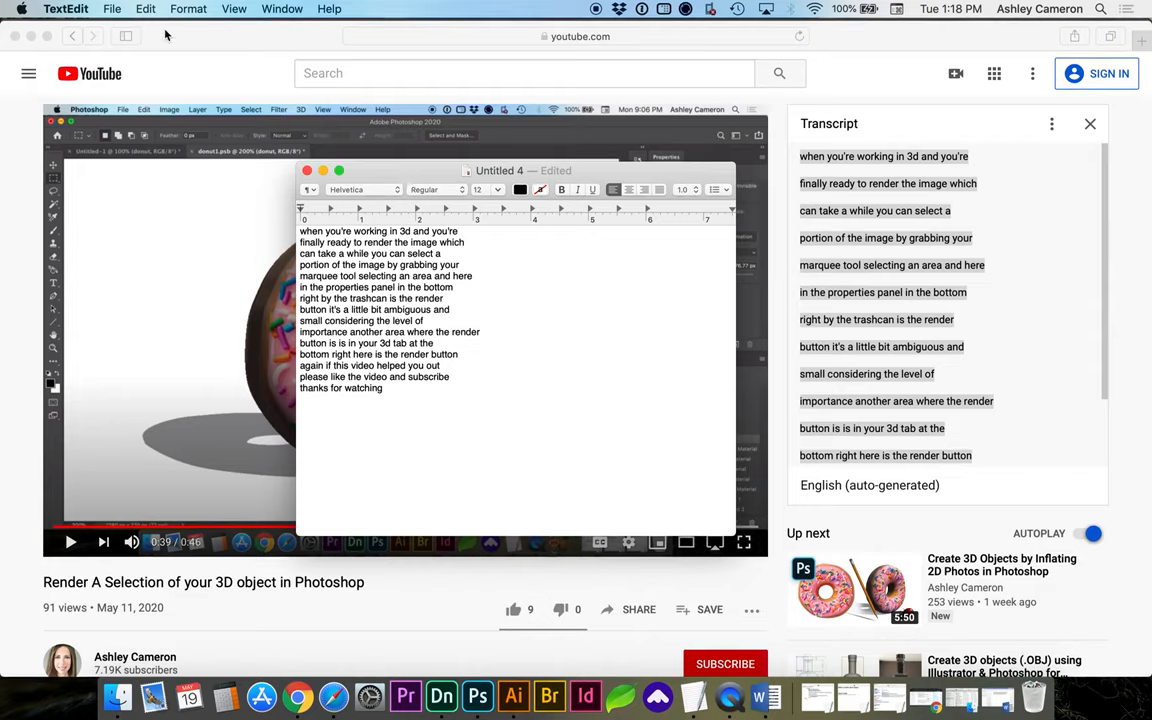
left_click(144, 8)
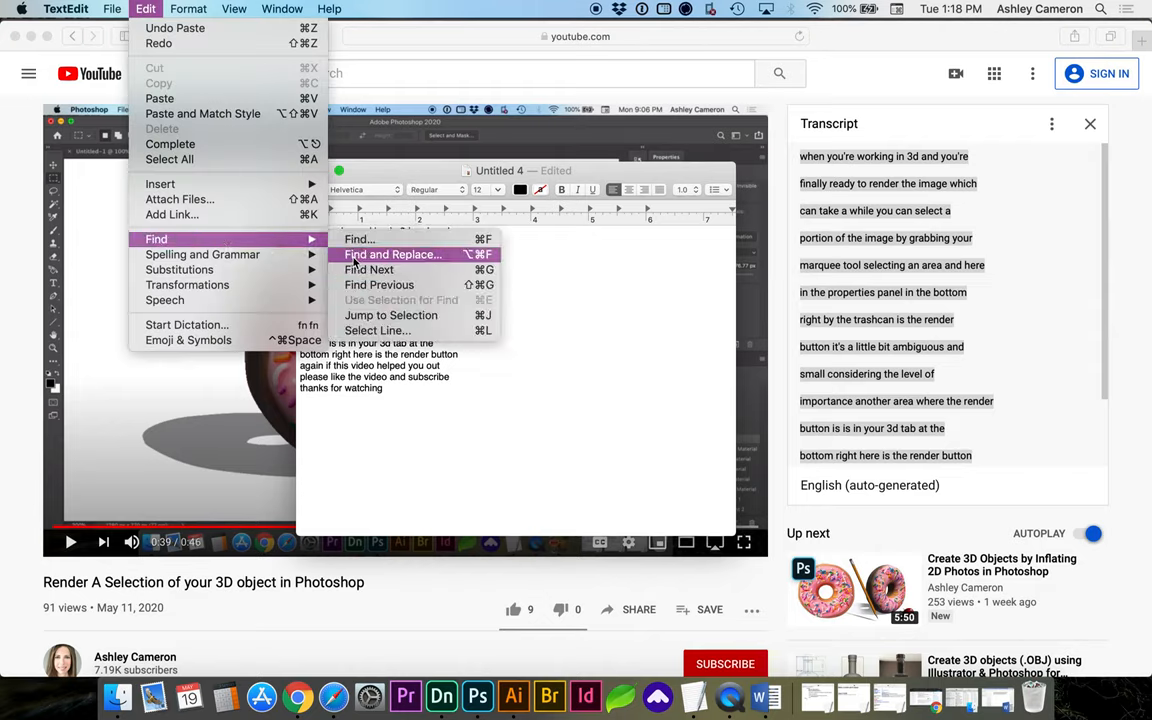
Replace all line breaks with spaces so the transcript wraps as one paragraph
left_click(360, 240)
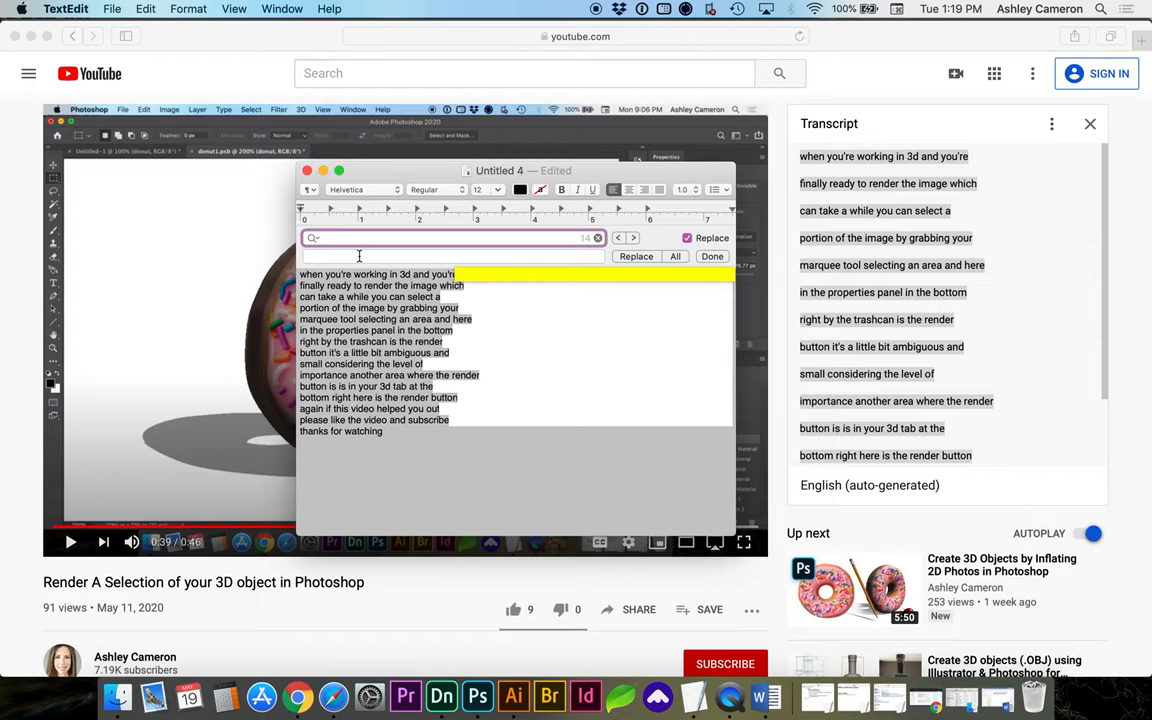
left_click(452, 256)
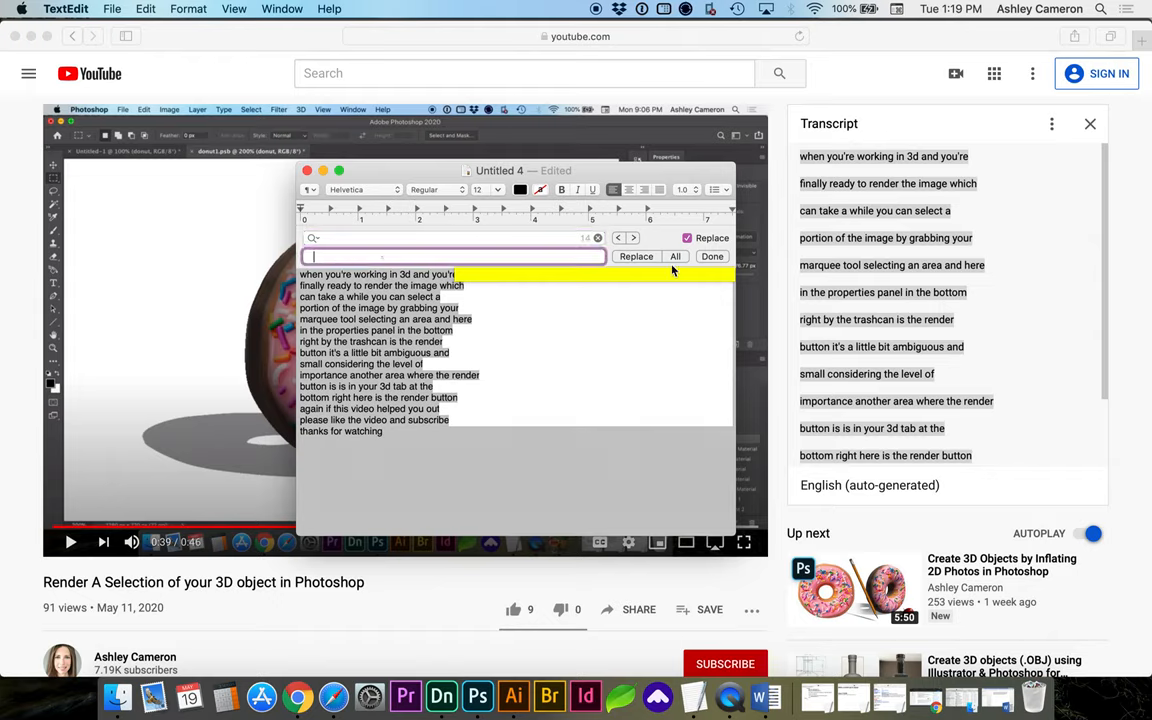
left_click(676, 256)
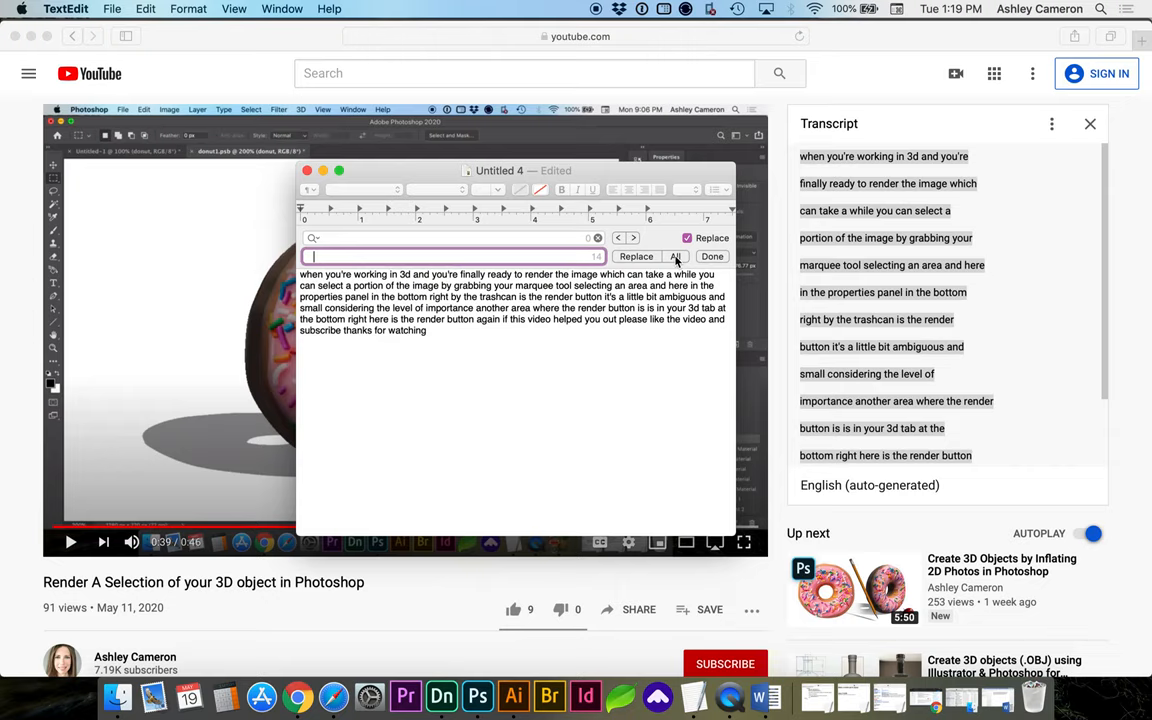